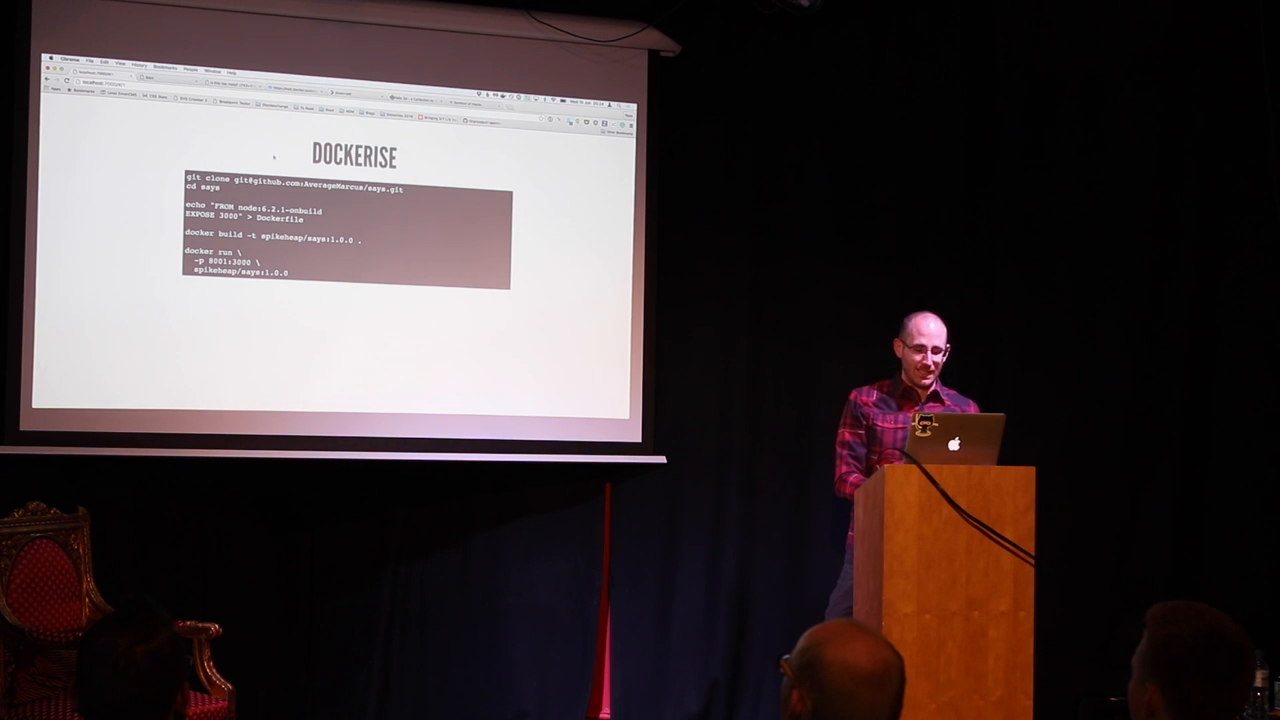
Advance the slideshow to the Handy slide with the docker kill command.
key(right)
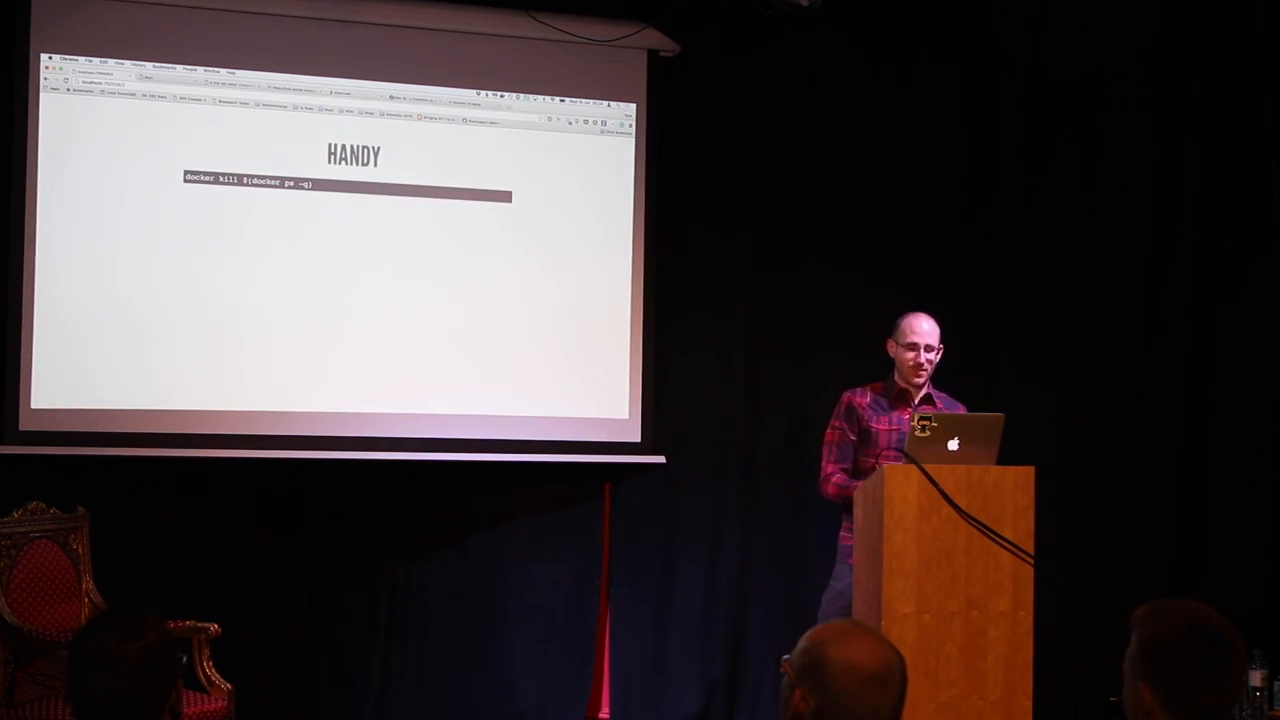
Return to the Dockerise slide and bring up the app switcher for the live demo.
key(right)
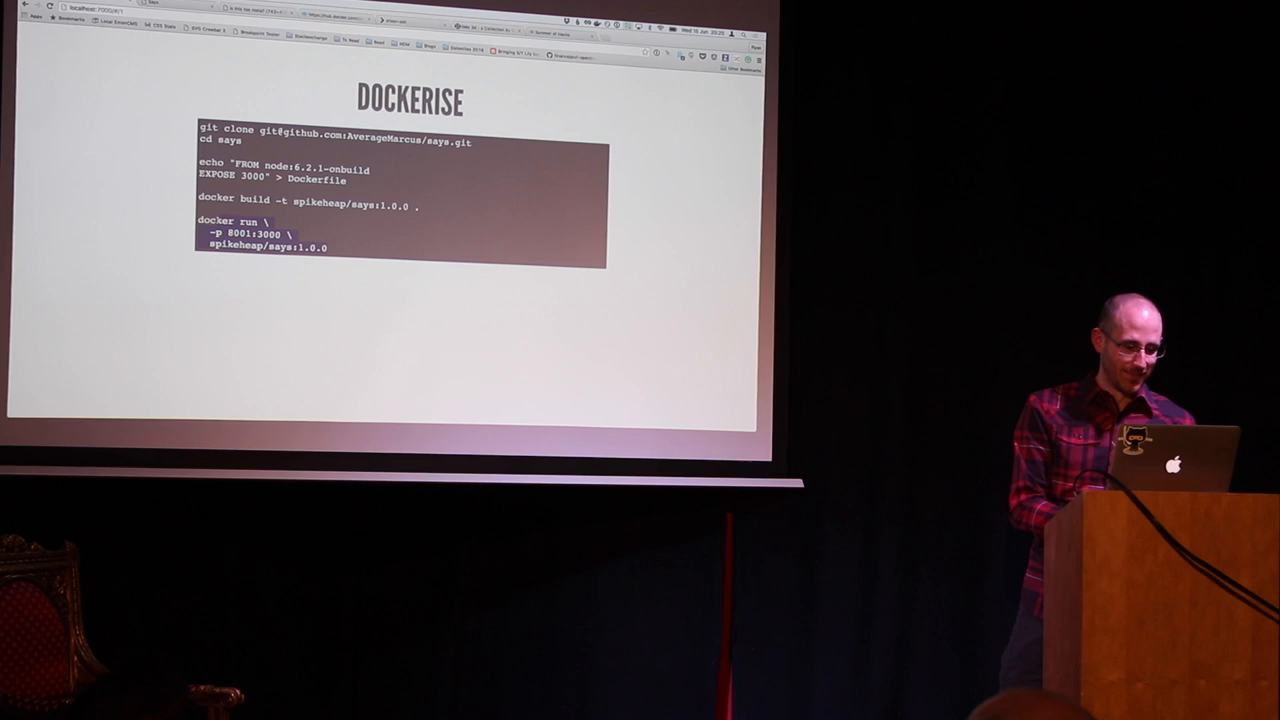
key(cmd+tab)
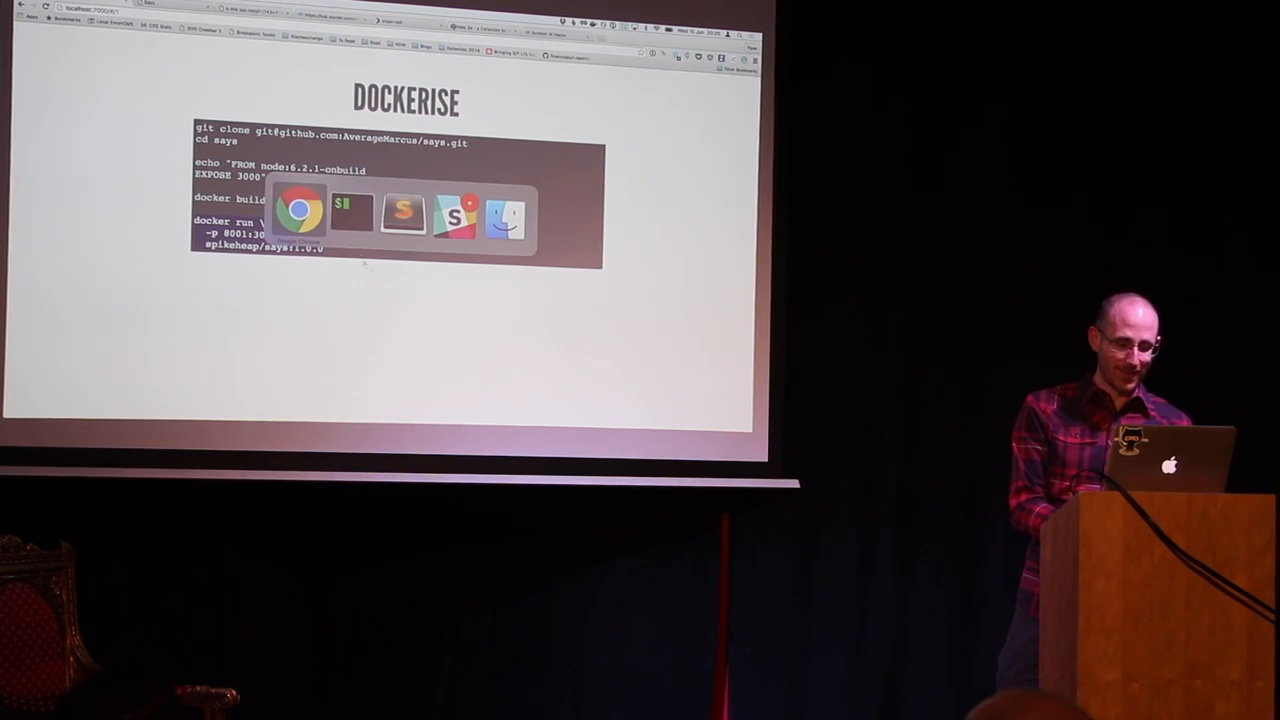